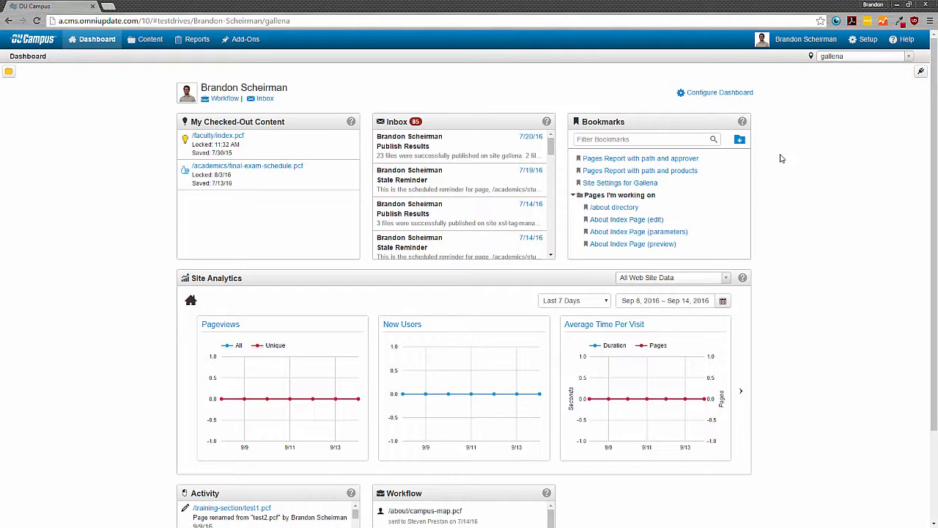
mouse_move(905, 80)
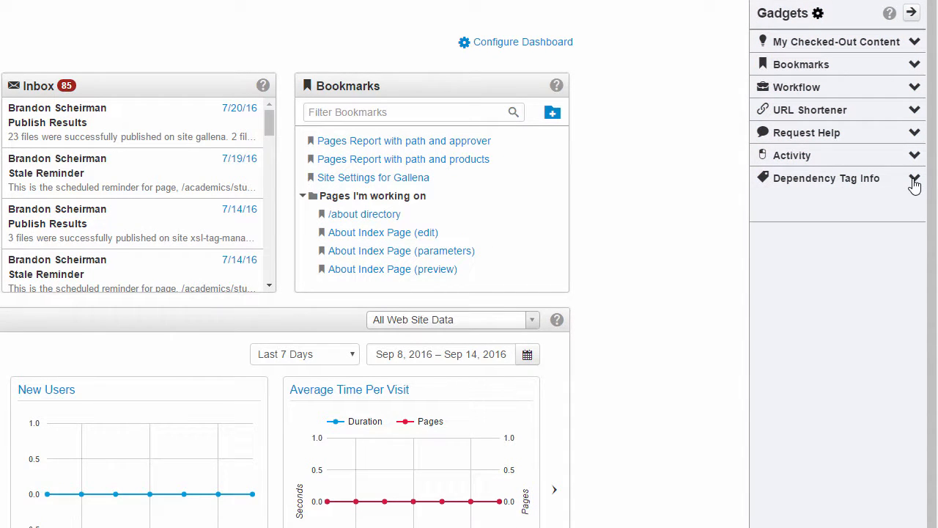
Expand the Dependency Tag Info gadget in the Gadgets sidebar to reveal its search field.
left_click(914, 178)
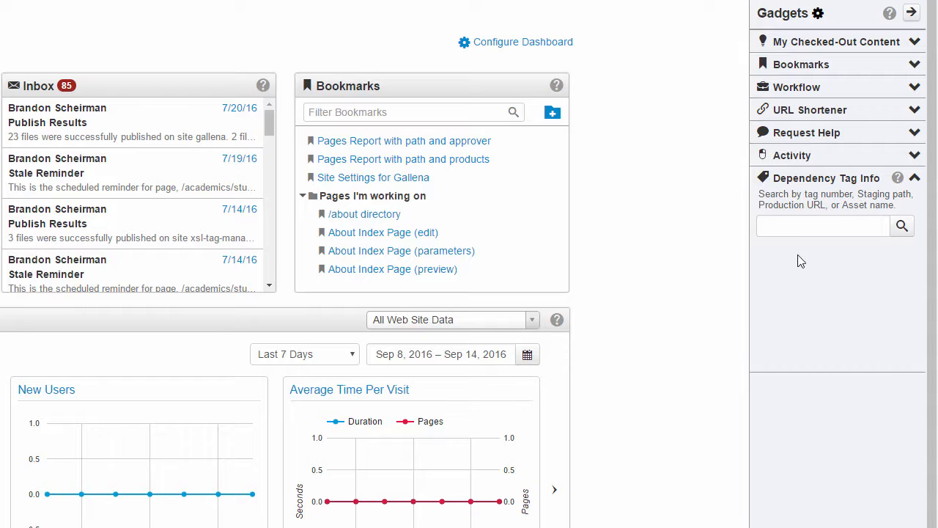
mouse_move(828, 288)
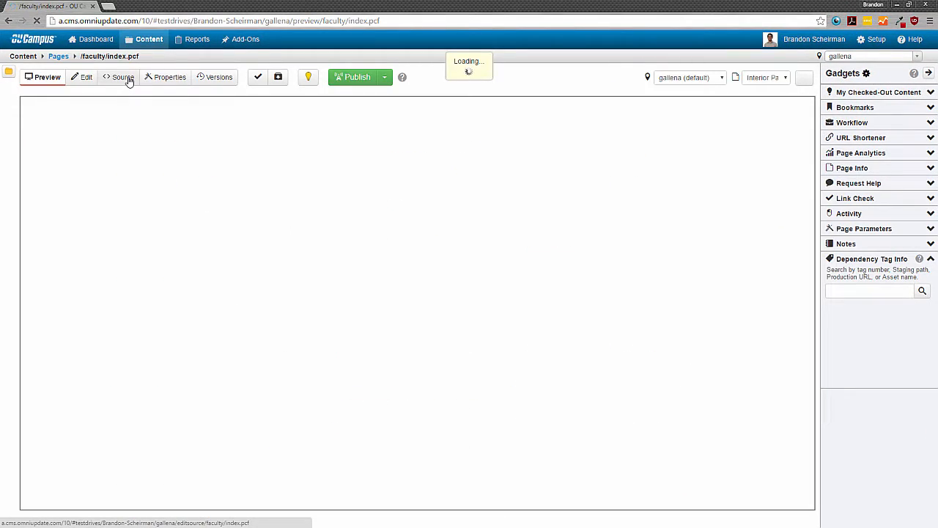
Look up the Art link's tag f:7401598 from the faculty page source in Dependency Tag Info.
left_click(122, 77)
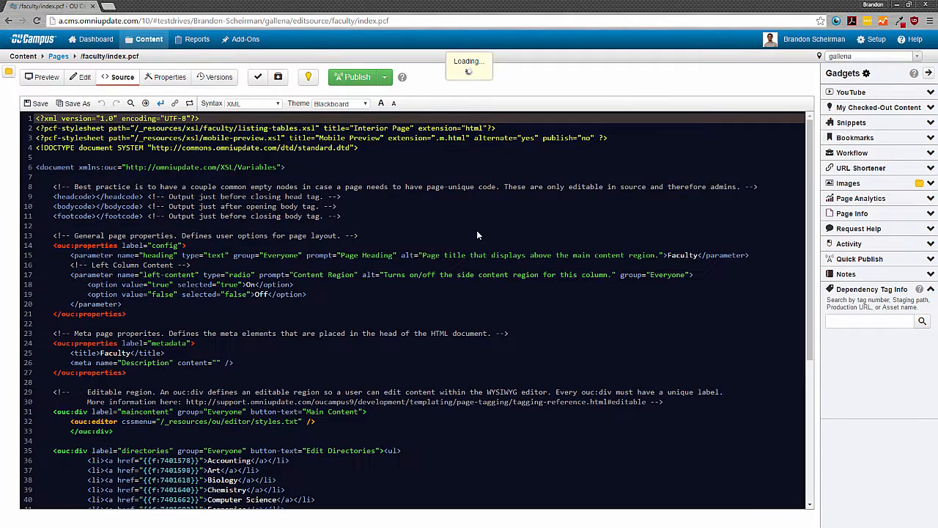
scroll("down", 3)
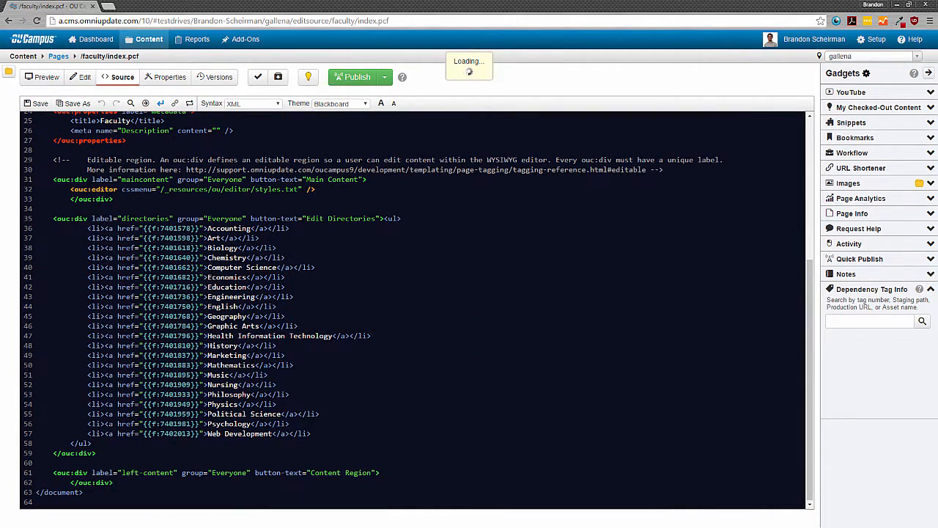
double_click(172, 228)
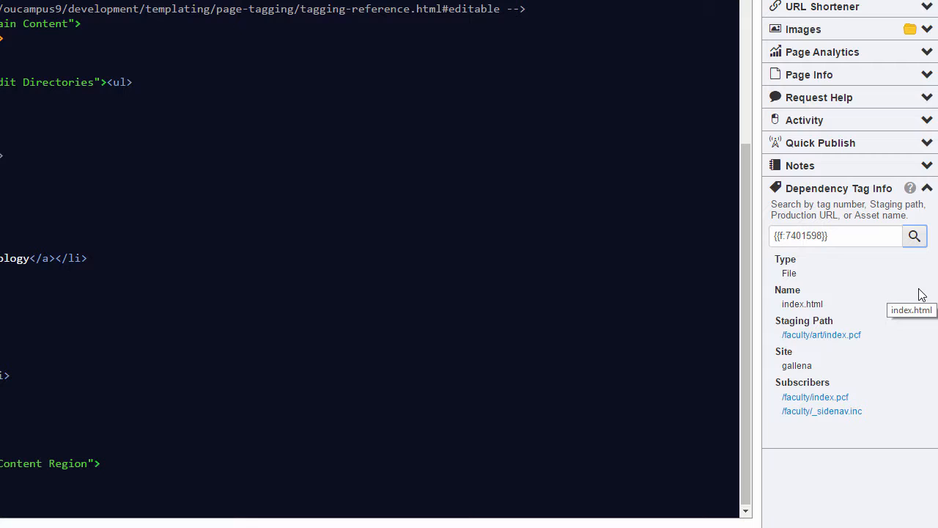
double_click(789, 273)
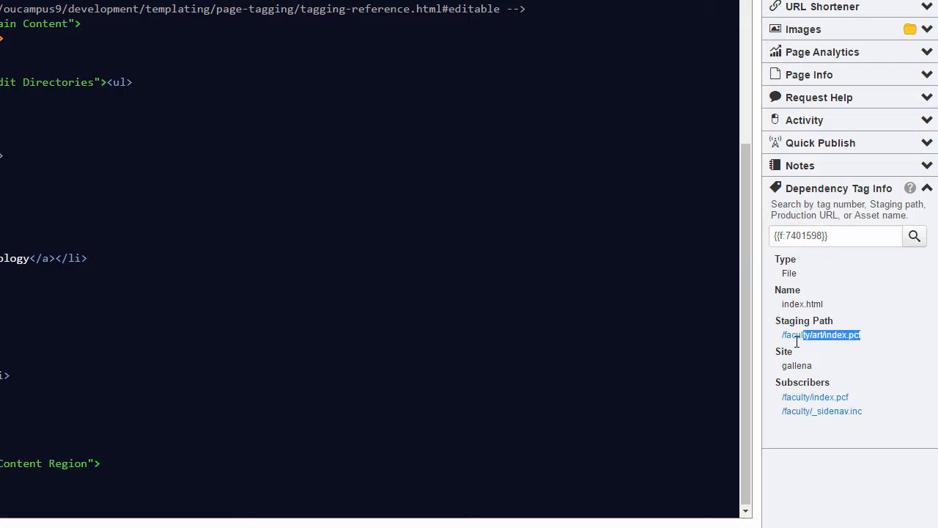
left_click(889, 396)
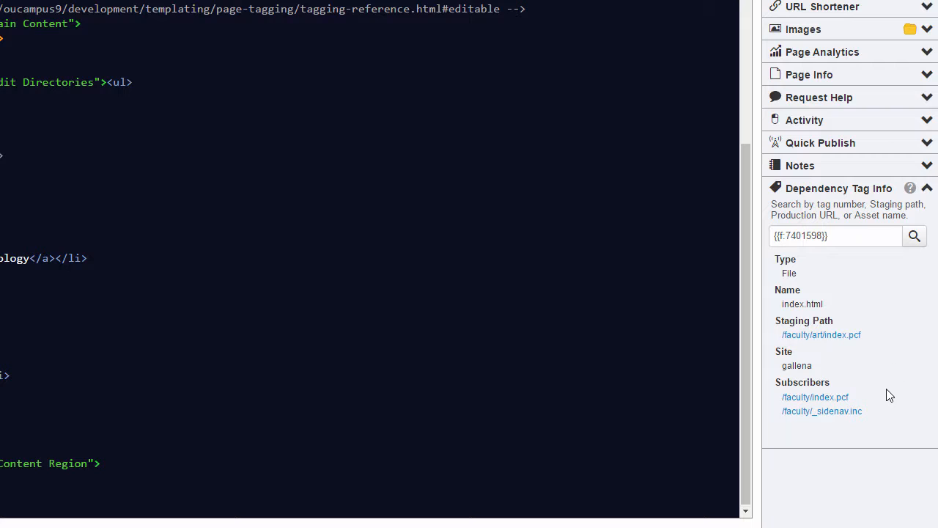
left_click_drag(781, 397, 863, 411)
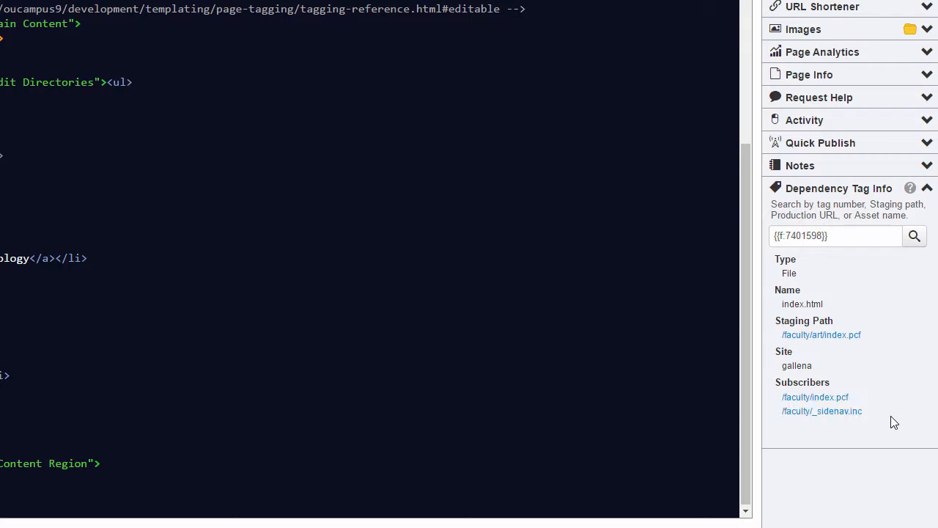
mouse_move(898, 430)
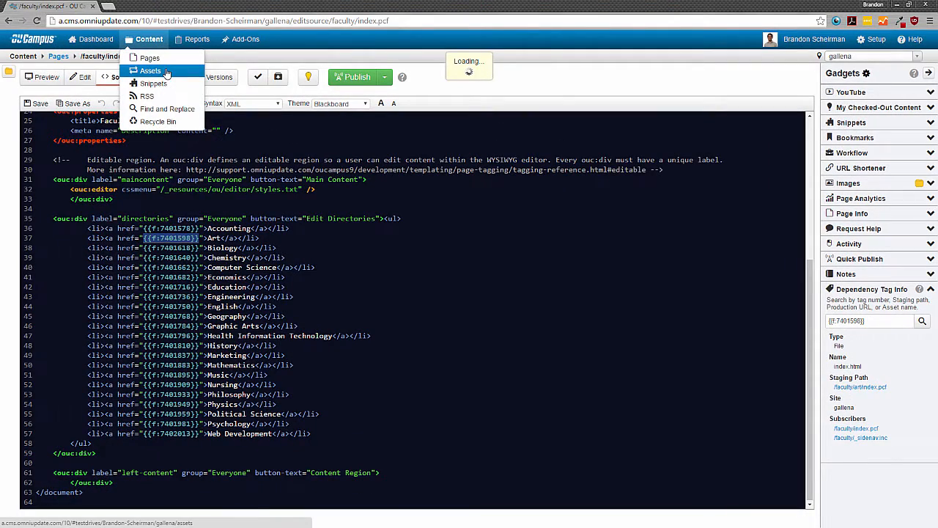
Look up asset tag a:65131, view the Contact Form asset, then return to Assets.
left_click(150, 70)
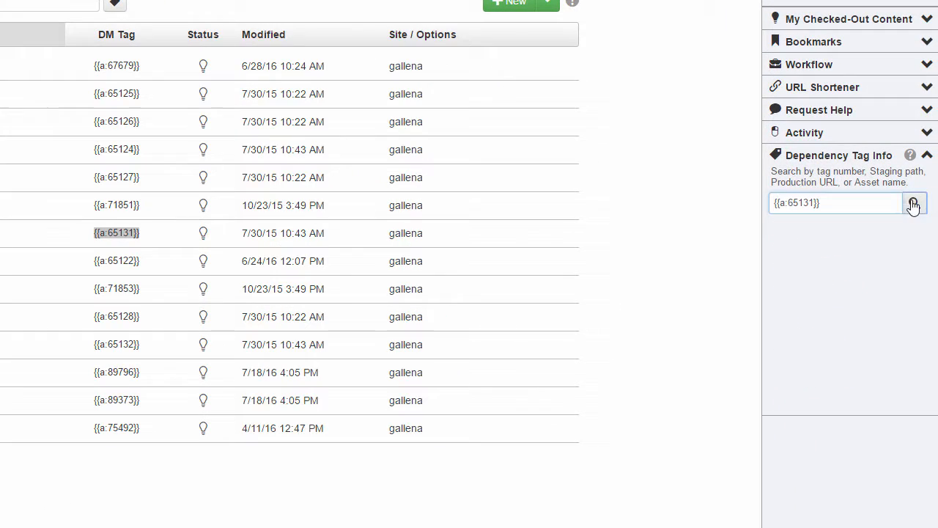
left_click(914, 203)
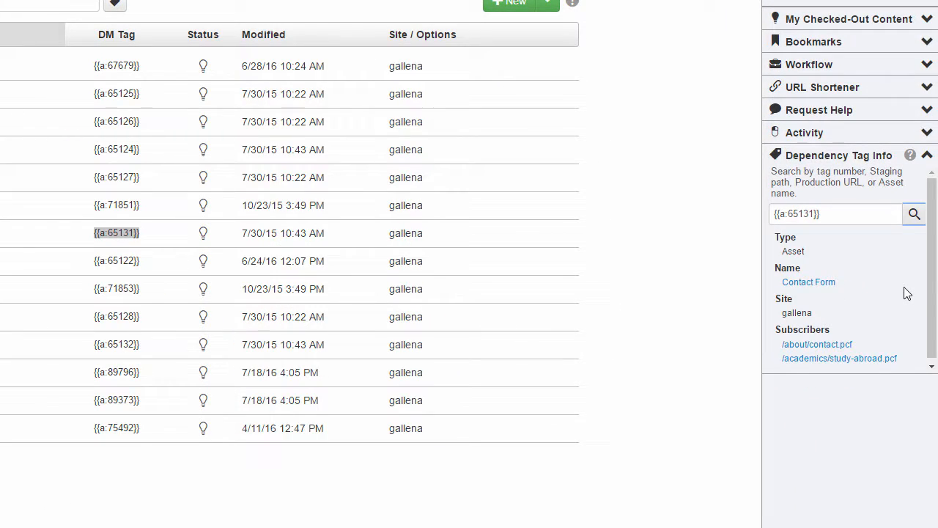
left_click(809, 282)
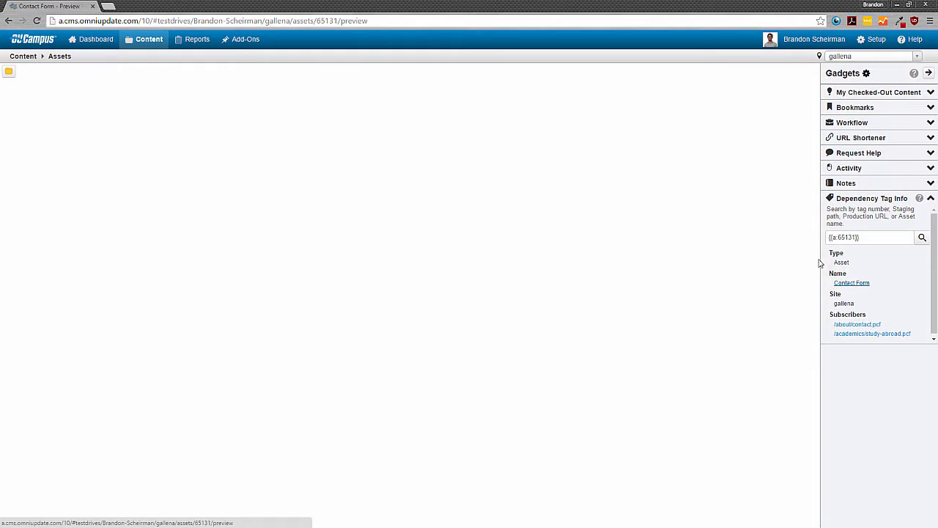
left_click(852, 282)
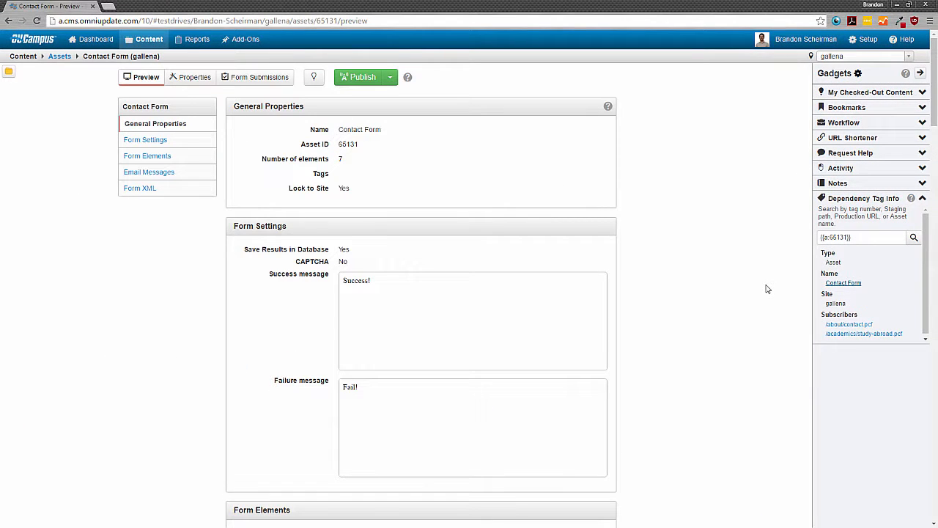
mouse_move(448, 107)
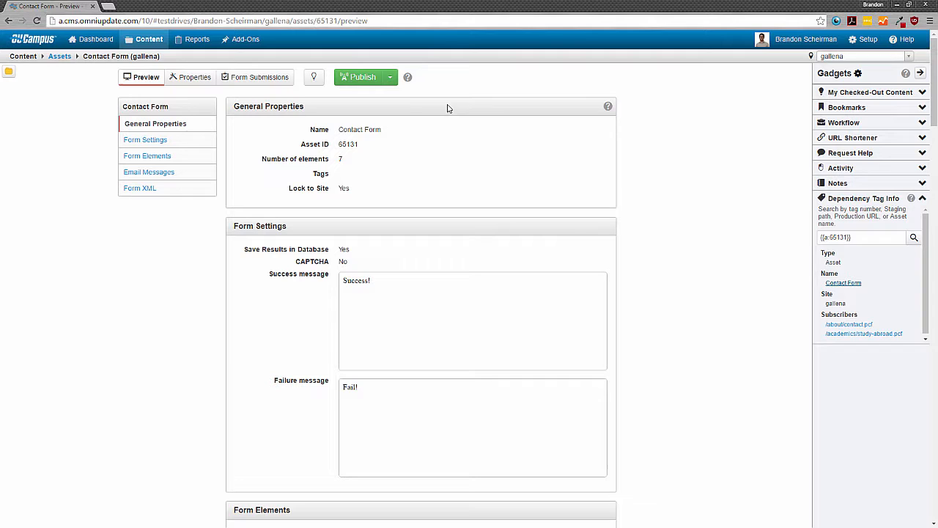
left_click(59, 57)
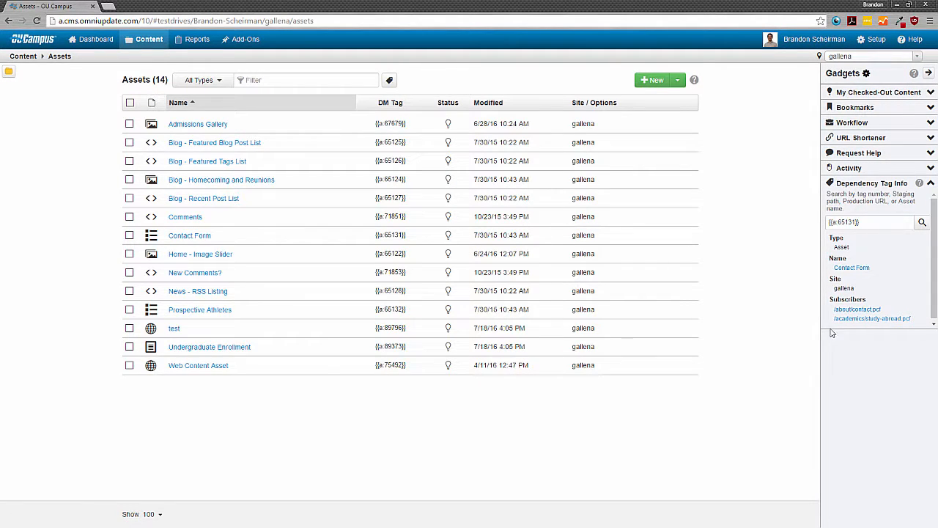
Empty the a:65131 tag from the Dependency Tag Info search field.
left_click(869, 222)
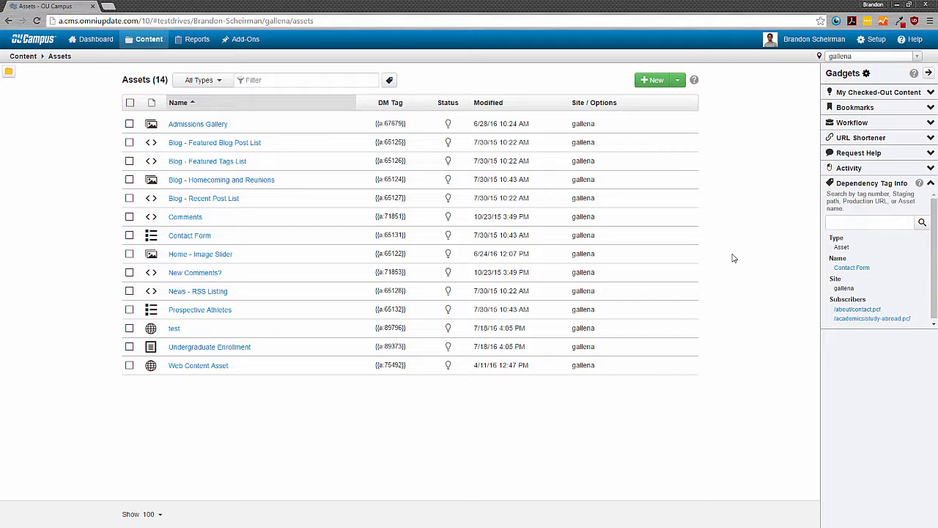
mouse_move(742, 262)
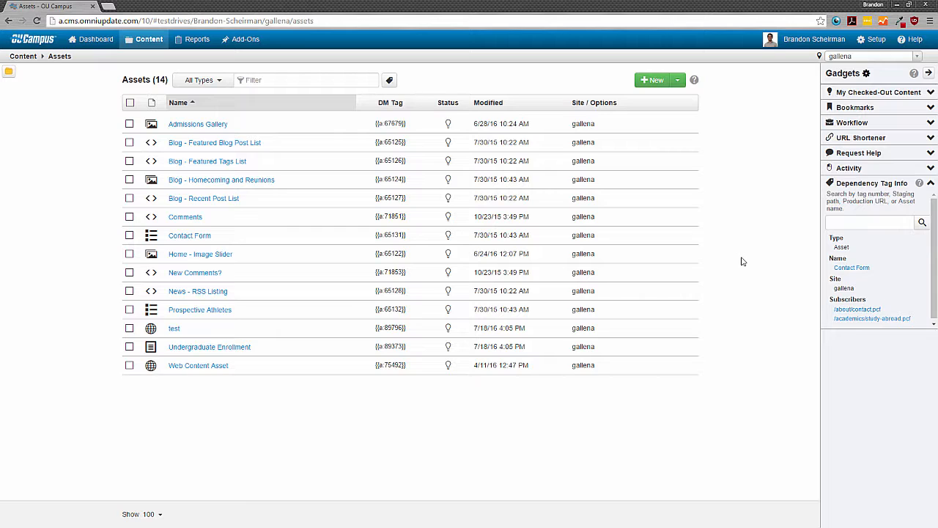
mouse_move(902, 258)
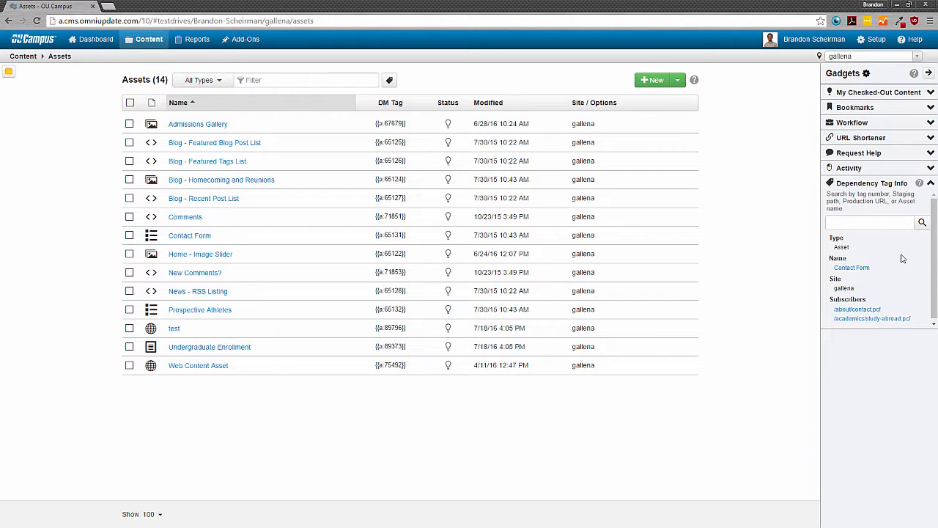
left_click(875, 223)
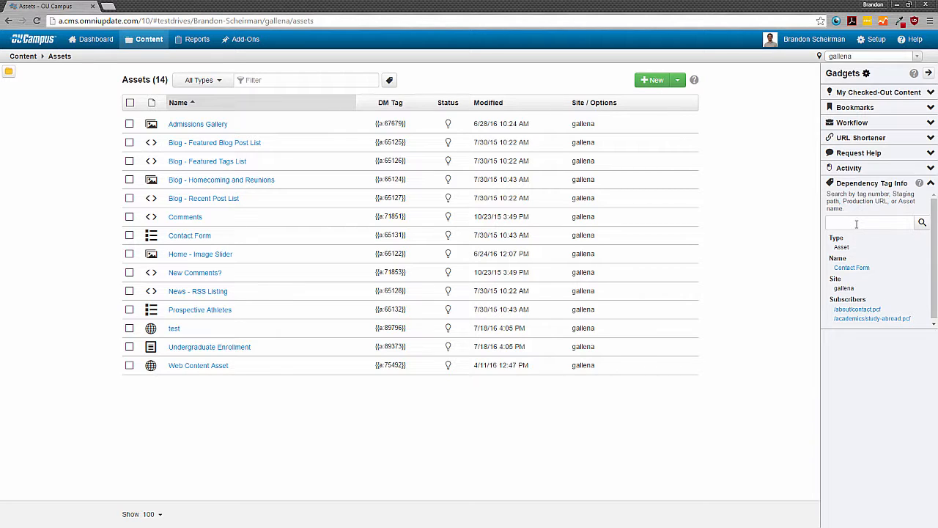
left_click(868, 223)
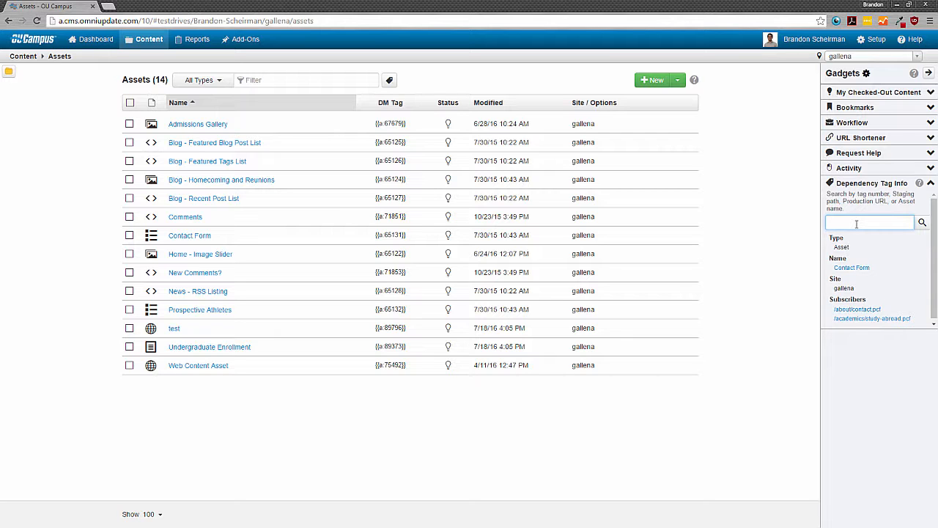
mouse_move(286, 309)
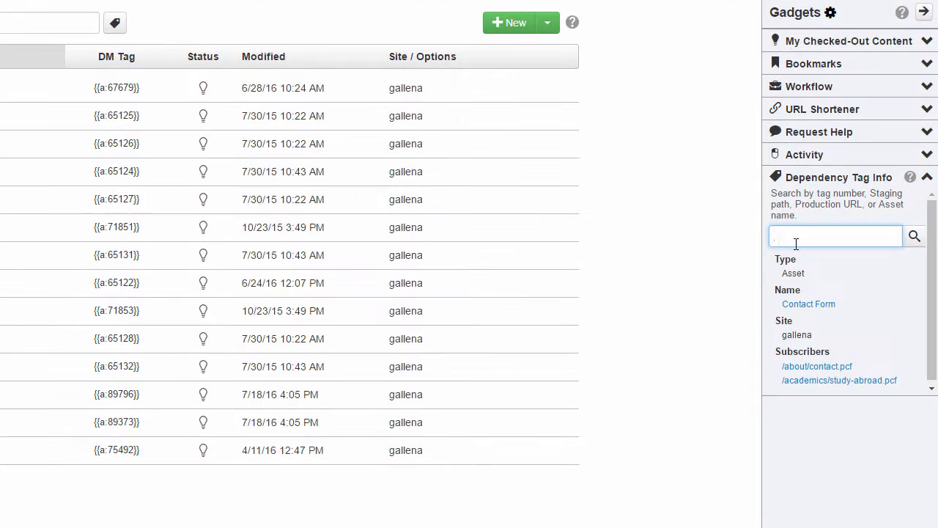
Search 'Undergraduate Enrollment' in Dependency Tag Info, then narrow it to 'Undergraduate'.
type("Undergraduate E")
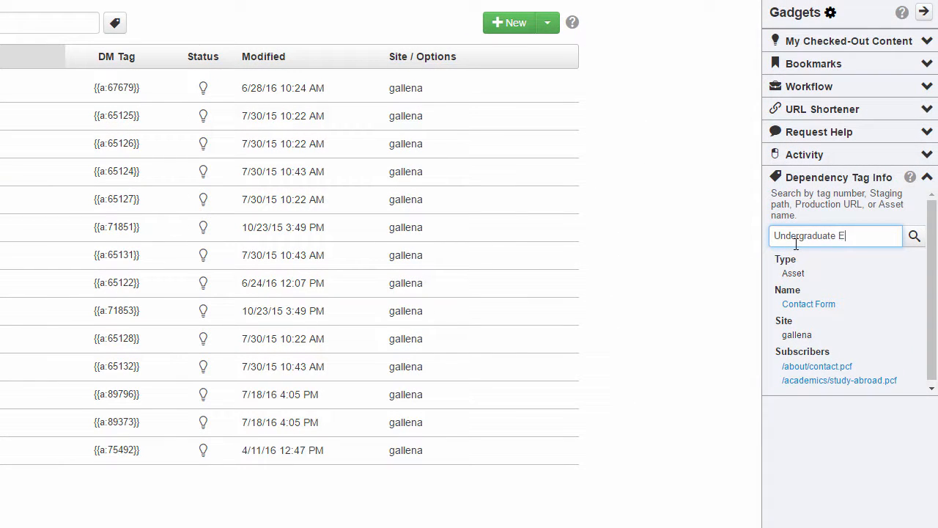
type("nrollment")
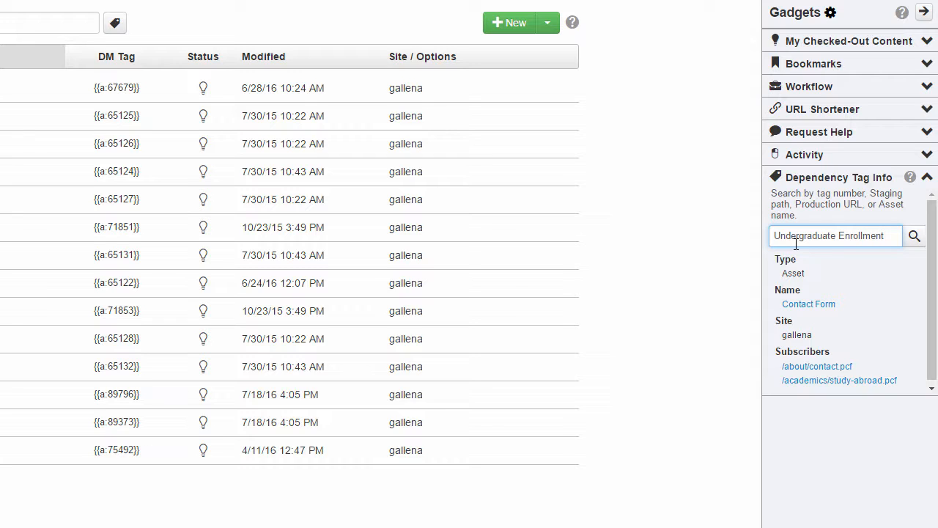
left_click(915, 235)
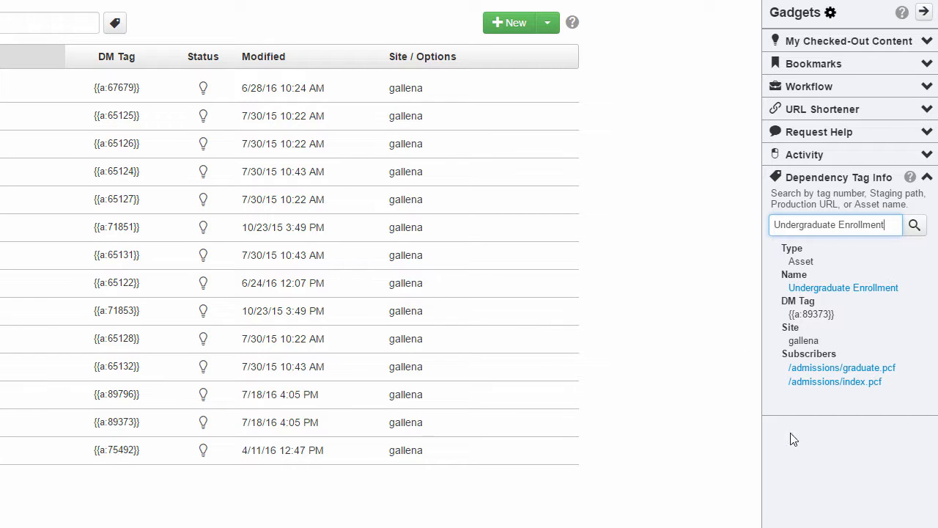
double_click(809, 315)
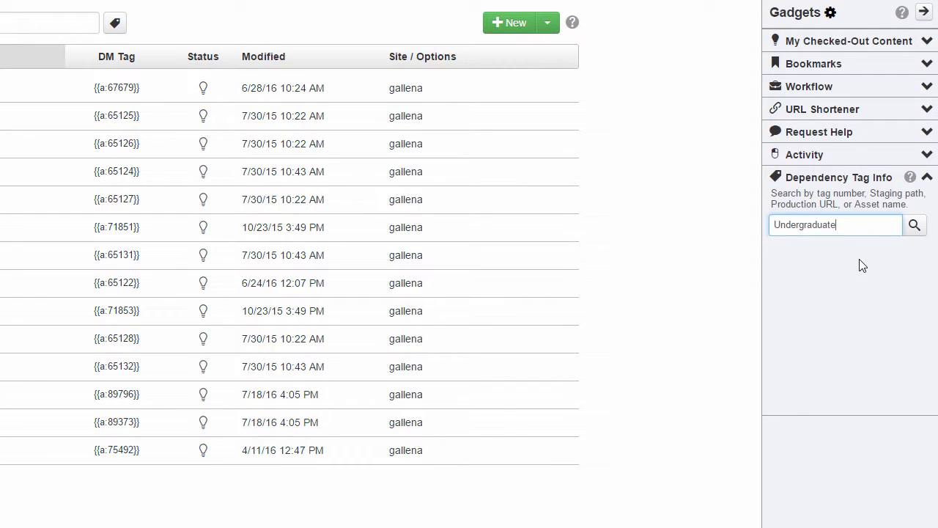
left_click(914, 225)
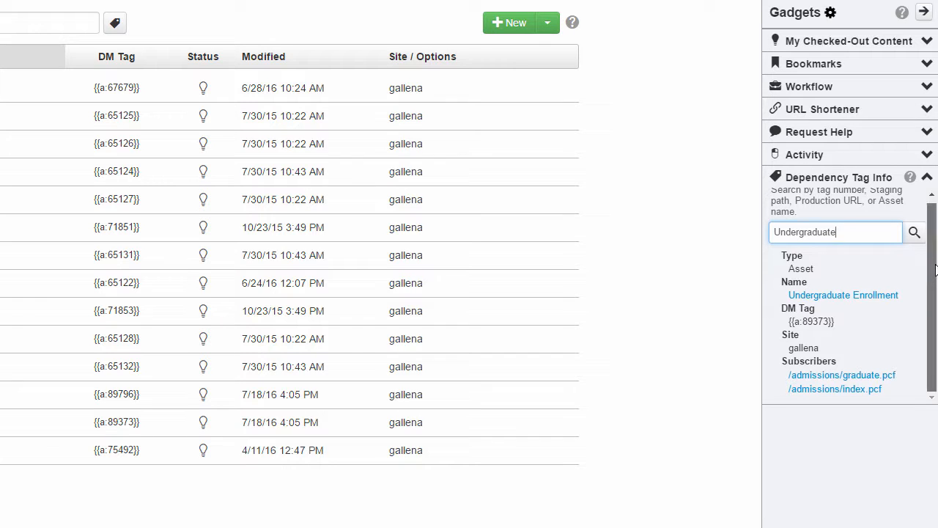
mouse_move(842, 376)
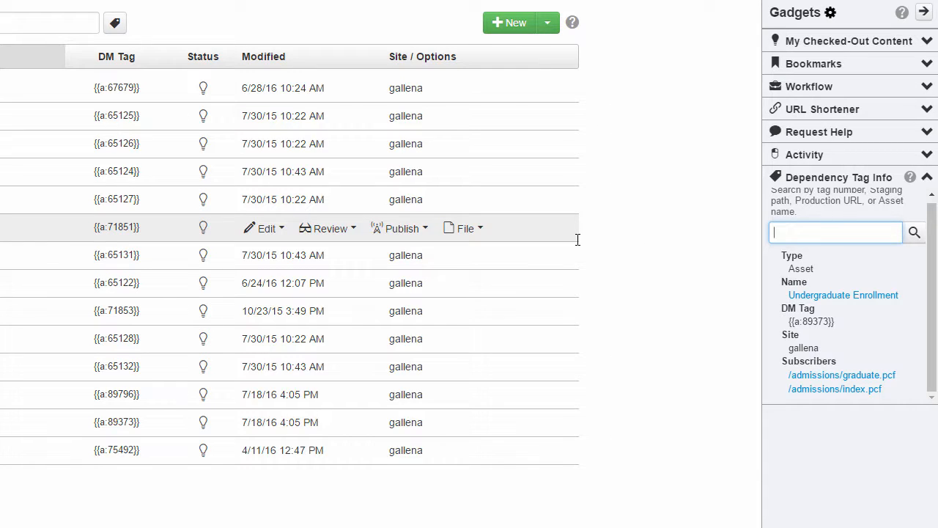
Search 'Blog' and view the Homecoming and Reunions and Featured Blog Post List results.
type("Blog")
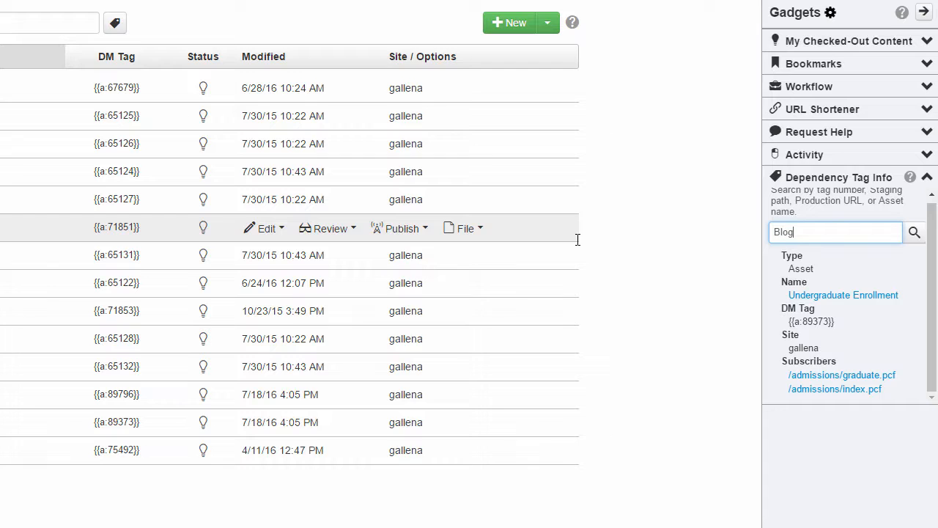
left_click(915, 225)
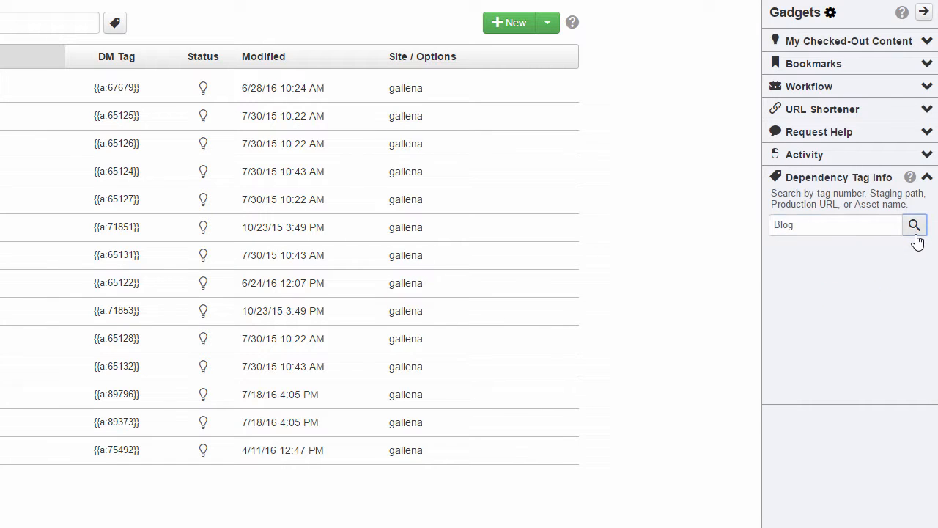
left_click(915, 225)
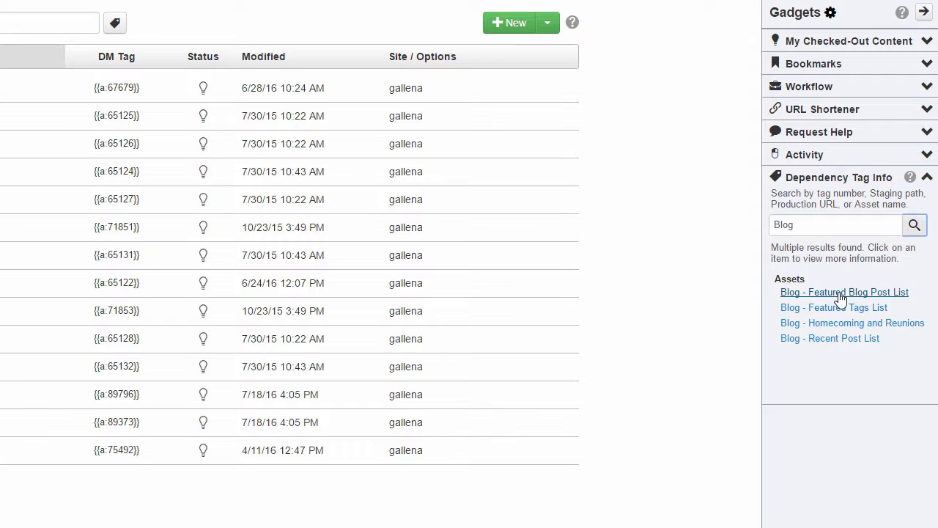
left_click(852, 323)
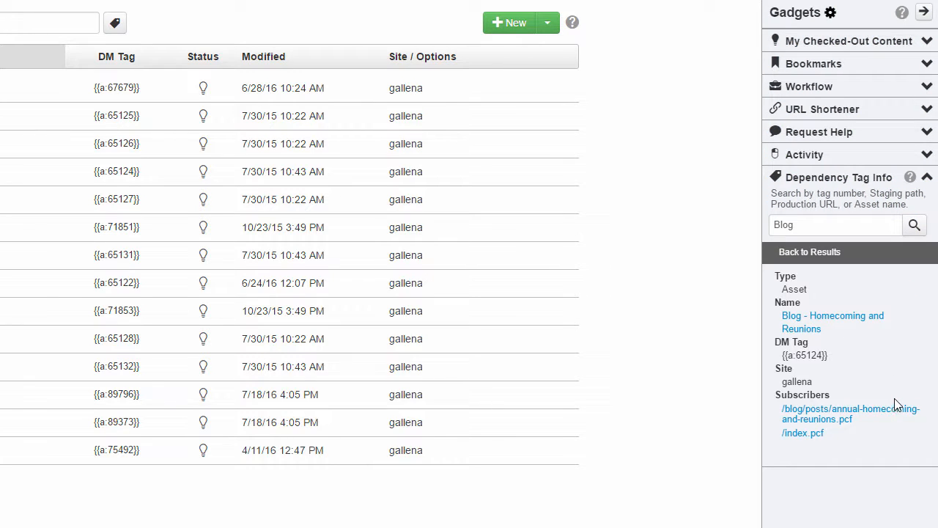
mouse_move(828, 260)
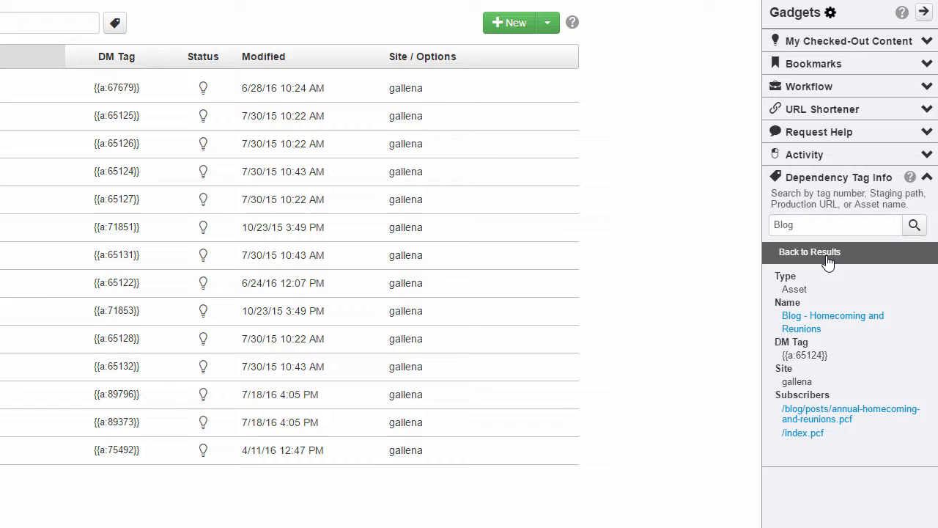
left_click(809, 252)
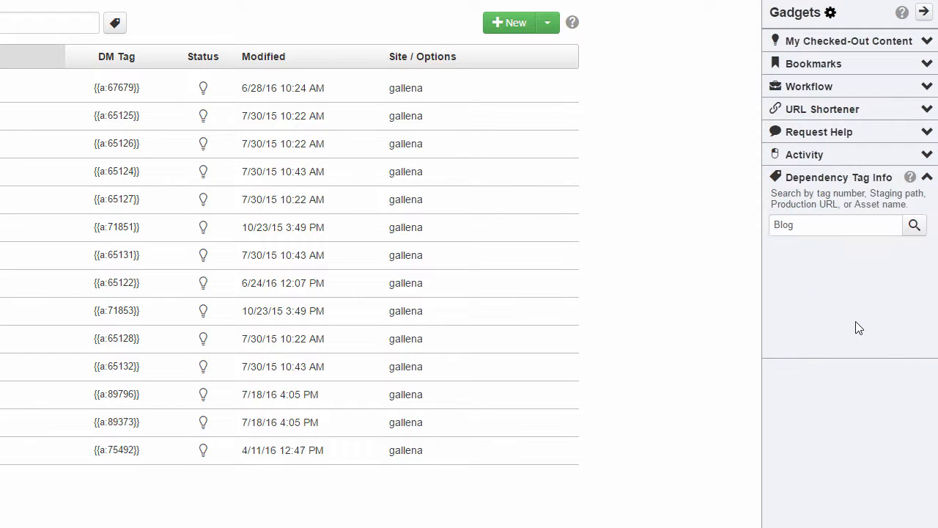
left_click(914, 225)
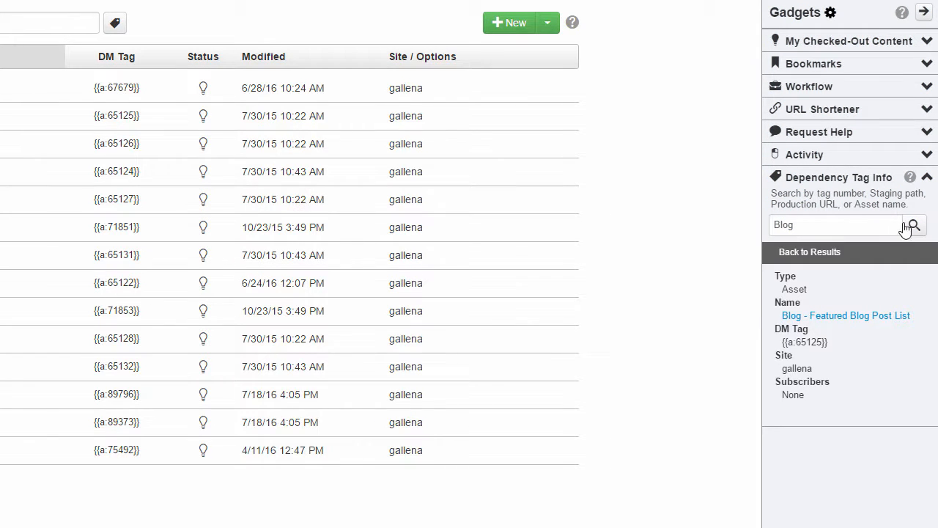
left_click(149, 40)
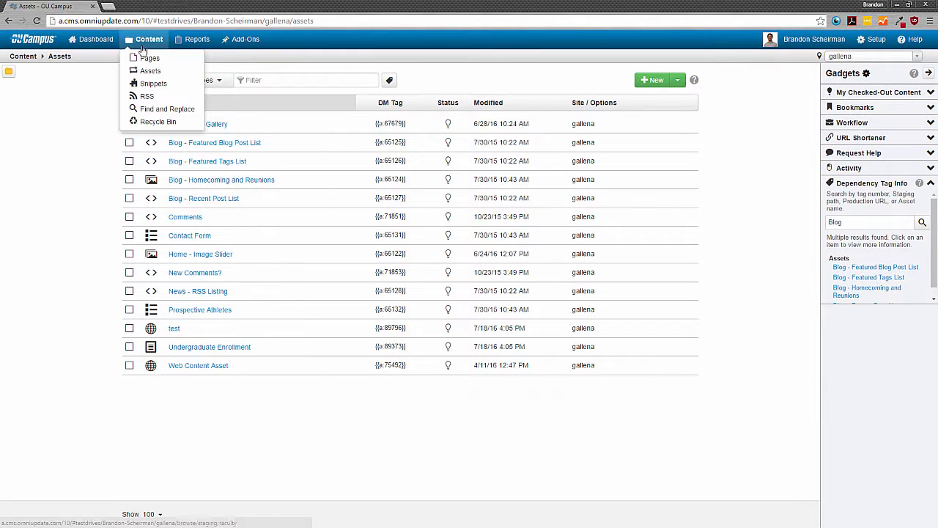
Open the Pages listing to look up index.pcf, then return to the root listing.
left_click(149, 57)
type("index")
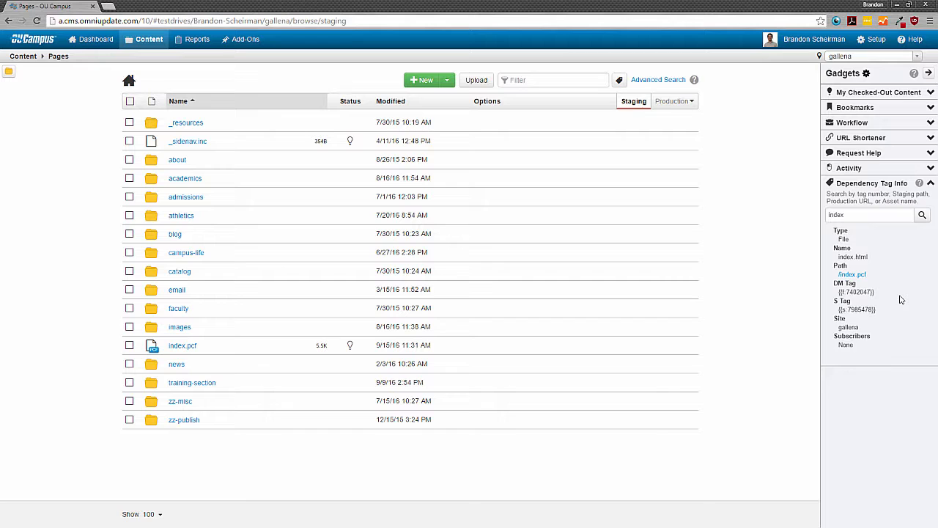
mouse_move(882, 271)
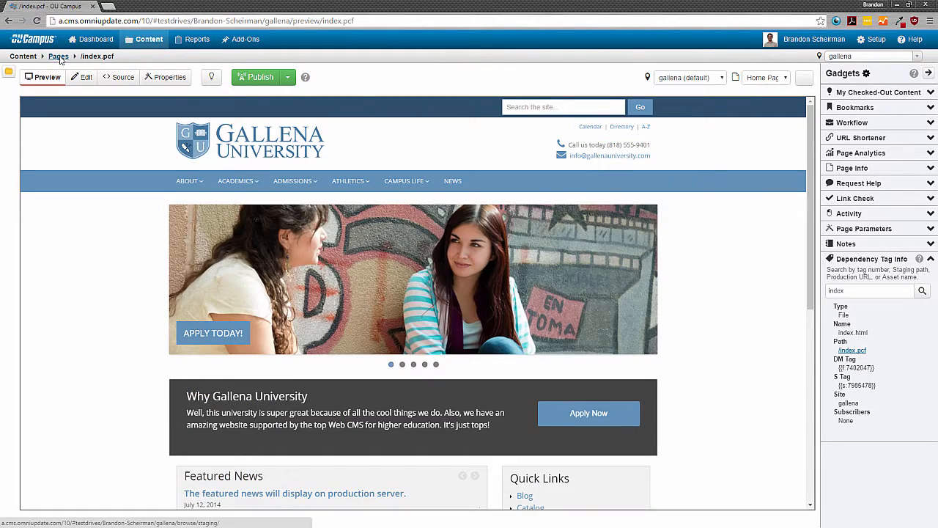
left_click(58, 58)
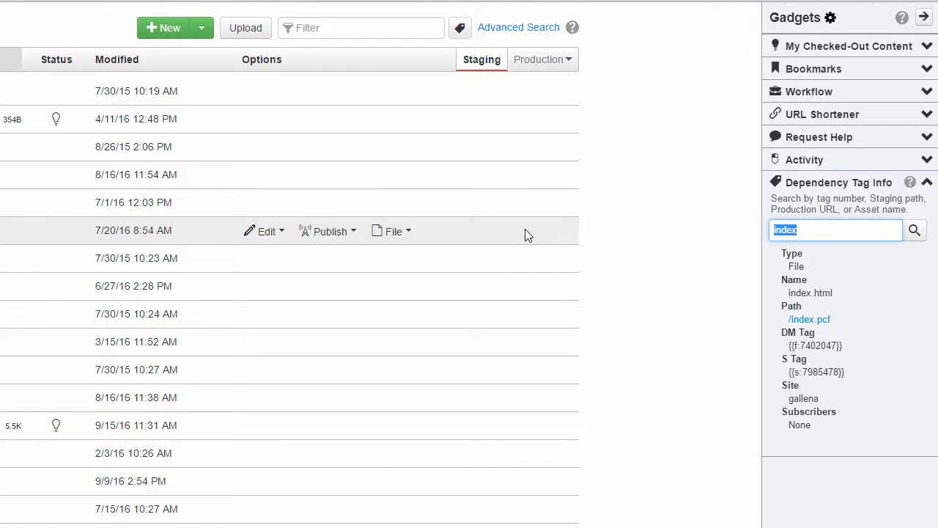
Search 'athletics' to show directory tag d:1438679 and its two subscribers.
type("athletics")
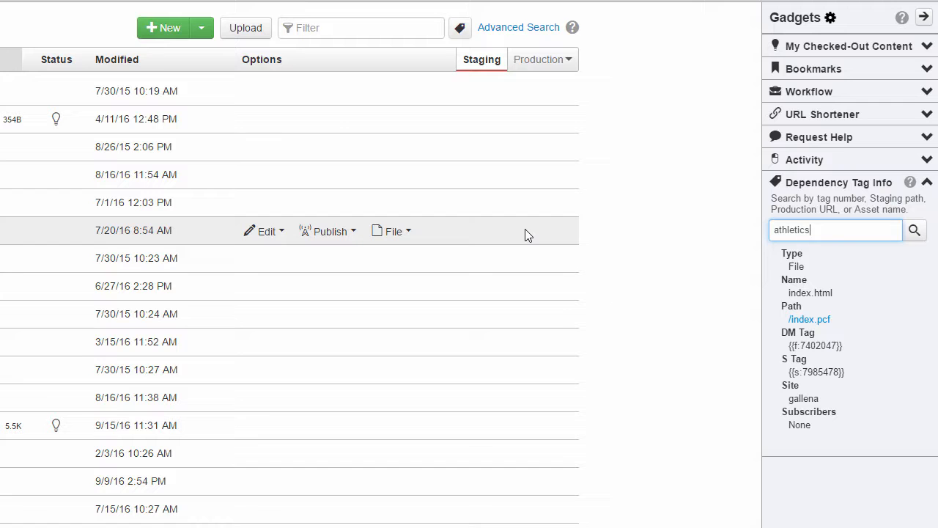
left_click(914, 230)
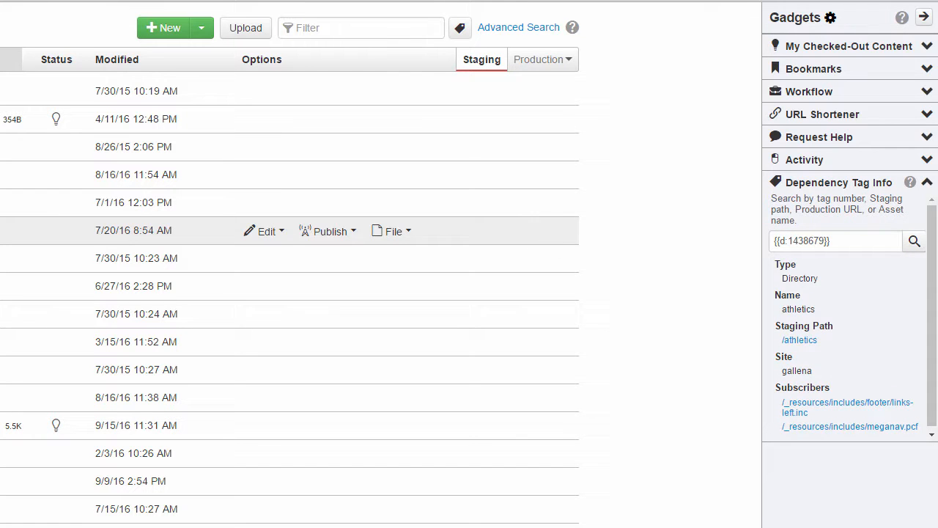
double_click(800, 278)
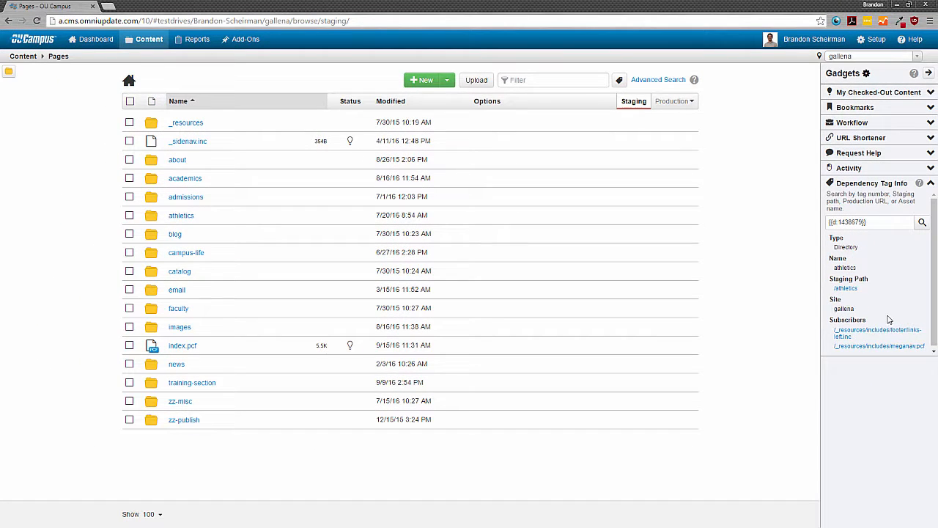
mouse_move(196, 219)
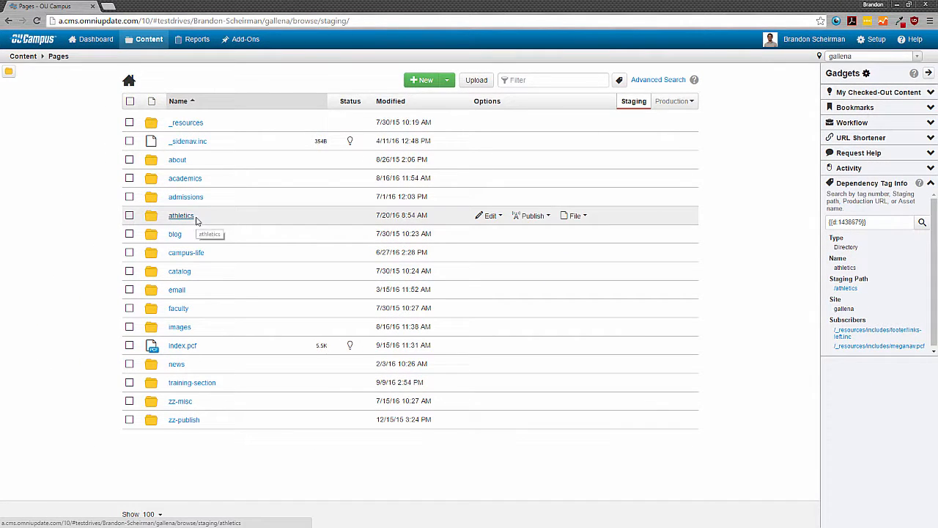
In the athletics folder, view womens-basketball.pcf details, then look up 'index' showing /athletics/index.pcf.
left_click(180, 215)
type("basketball")
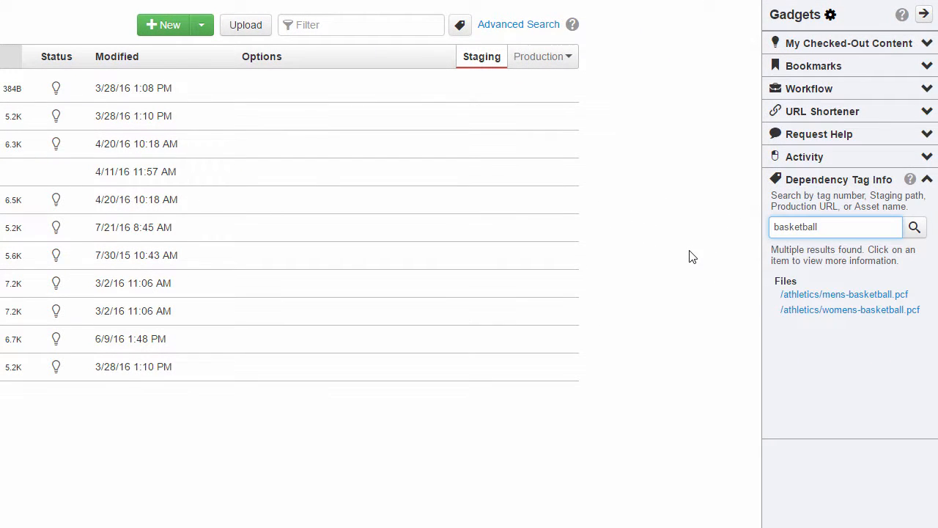
mouse_move(865, 315)
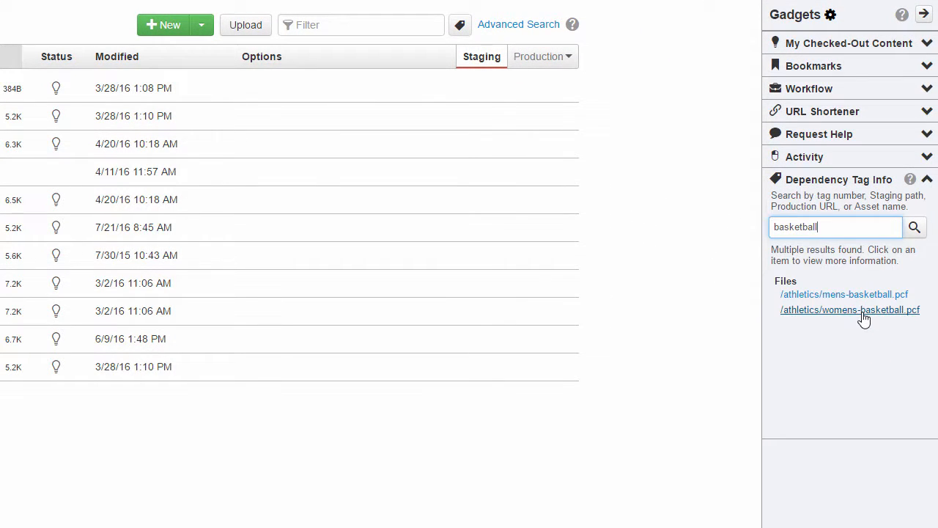
left_click(850, 309)
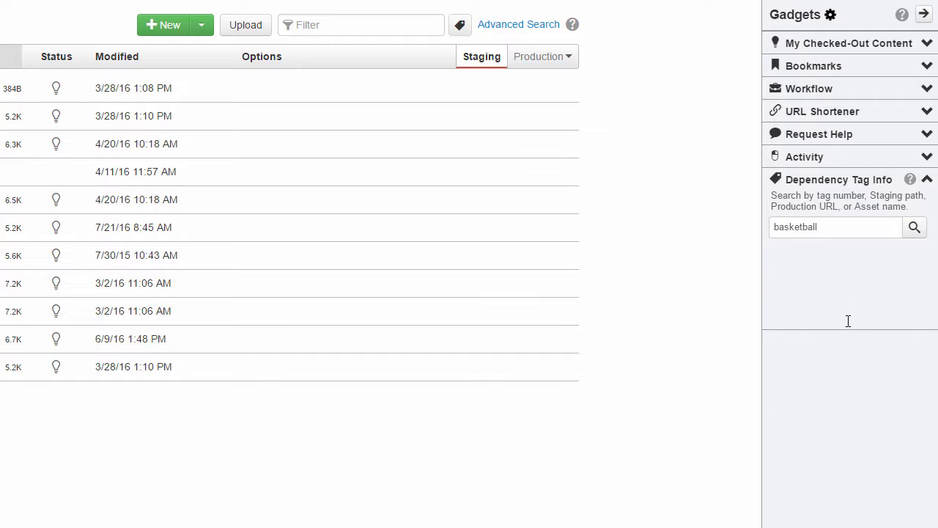
left_click(914, 226)
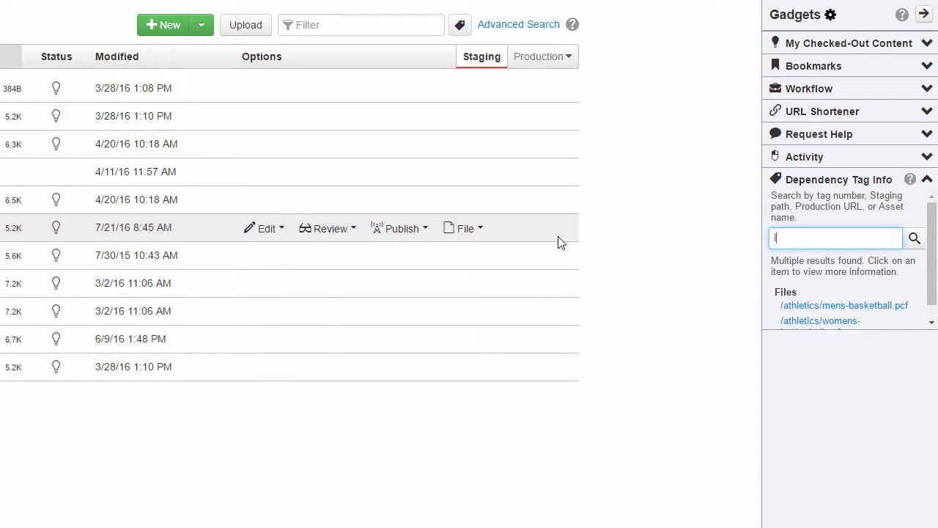
type("index")
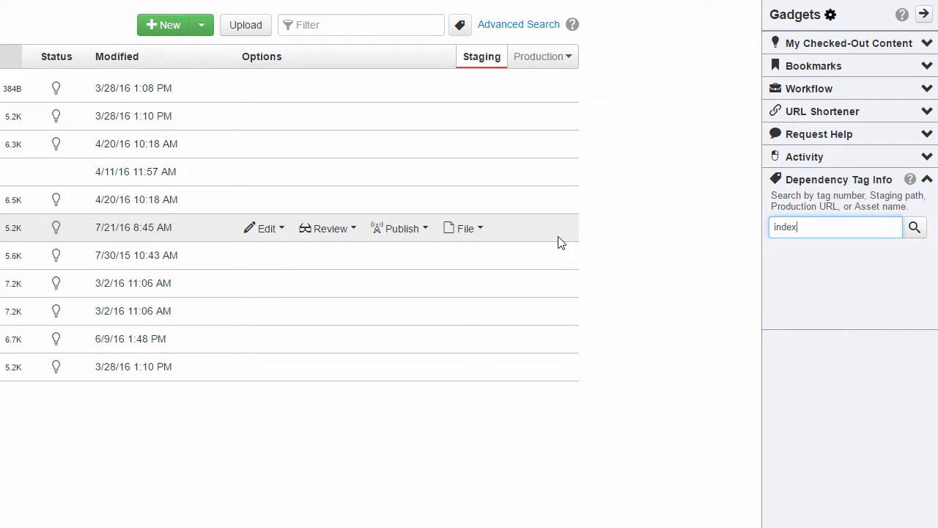
left_click(914, 227)
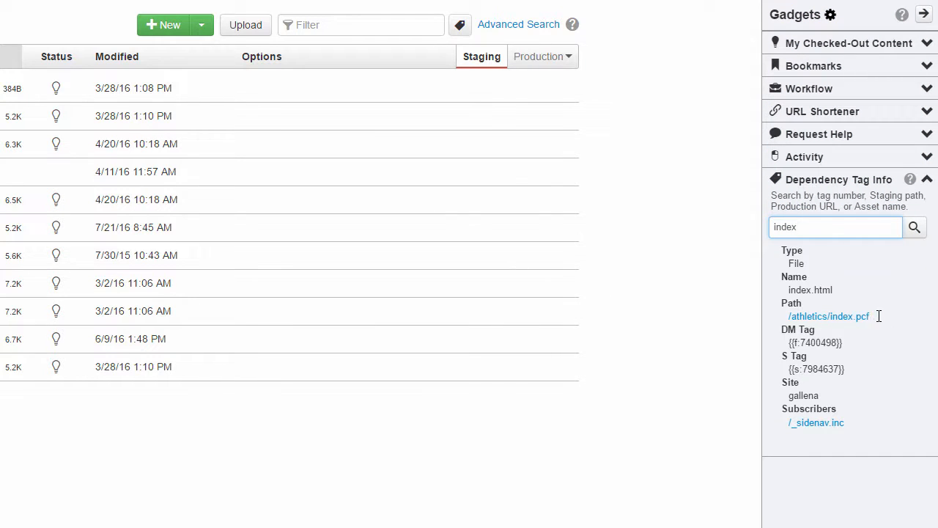
double_click(827, 316)
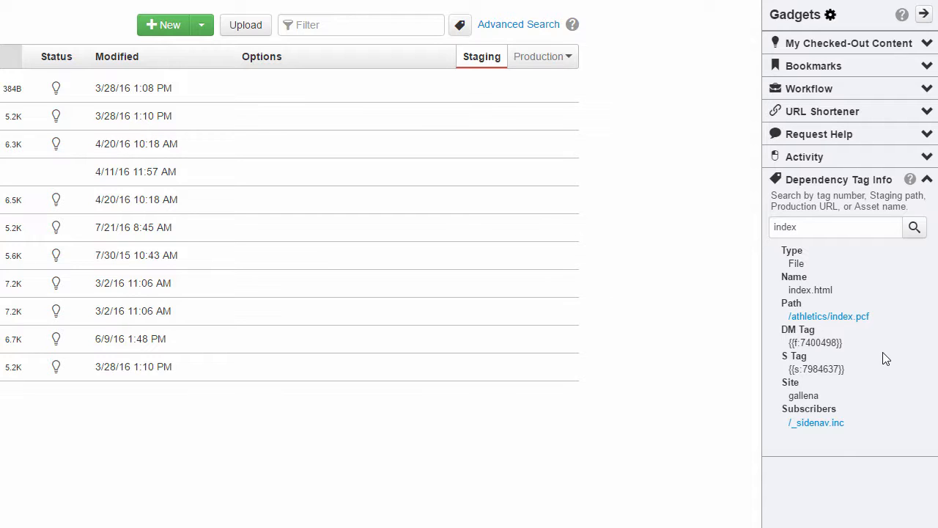
mouse_move(863, 333)
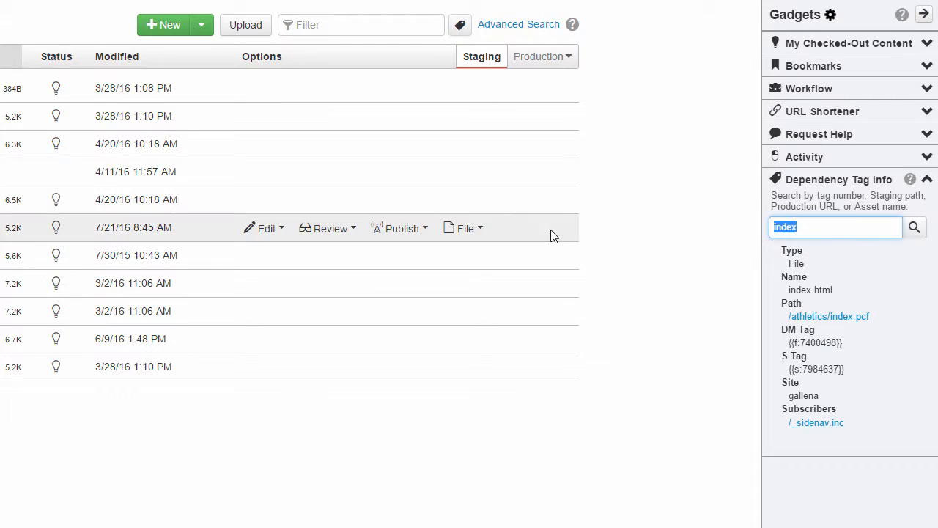
Search the path /images/green-campus.jpeg, showing tag f:10460613 at /athletics/images/green-campus.jpeg.
type("/ima")
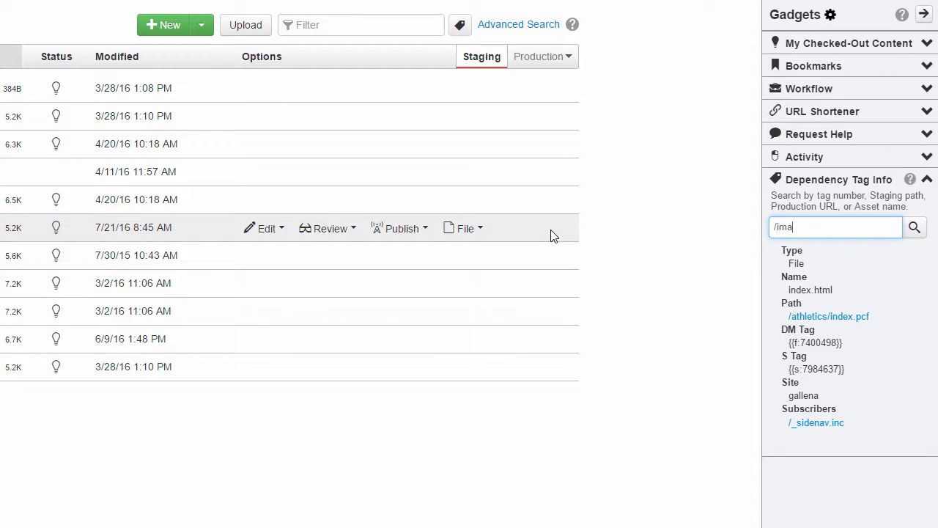
type("ges/green")
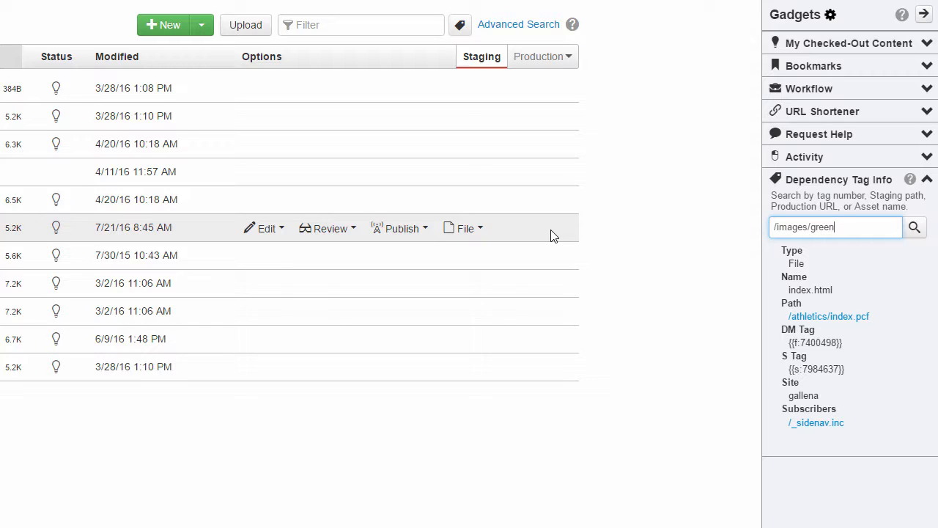
type("-campus.")
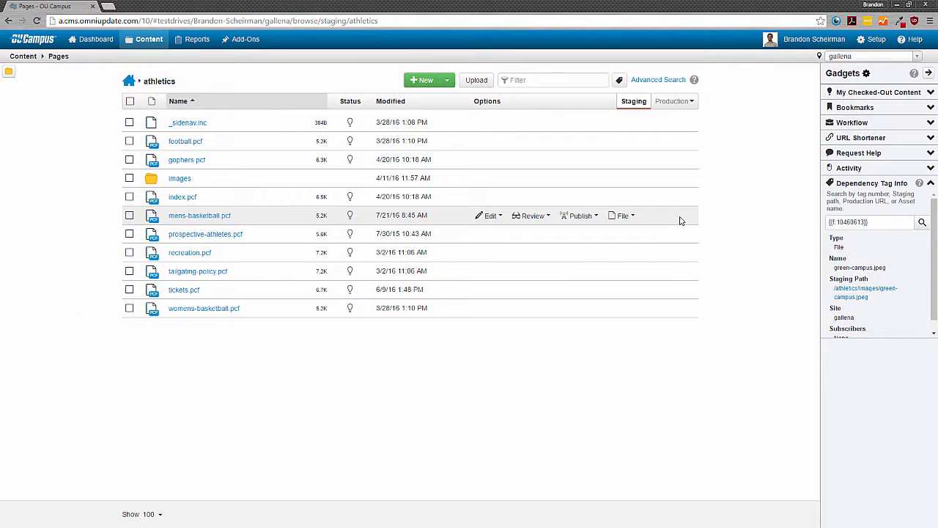
mouse_move(180, 182)
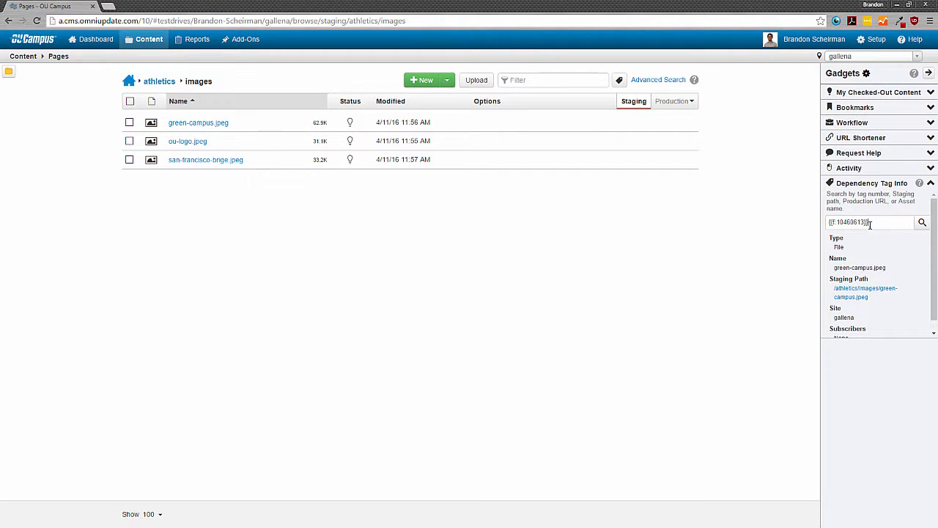
Search 'green-campus' to find green-campus.jpeg, tag f:10460613, with no subscribers.
type("green-campus")
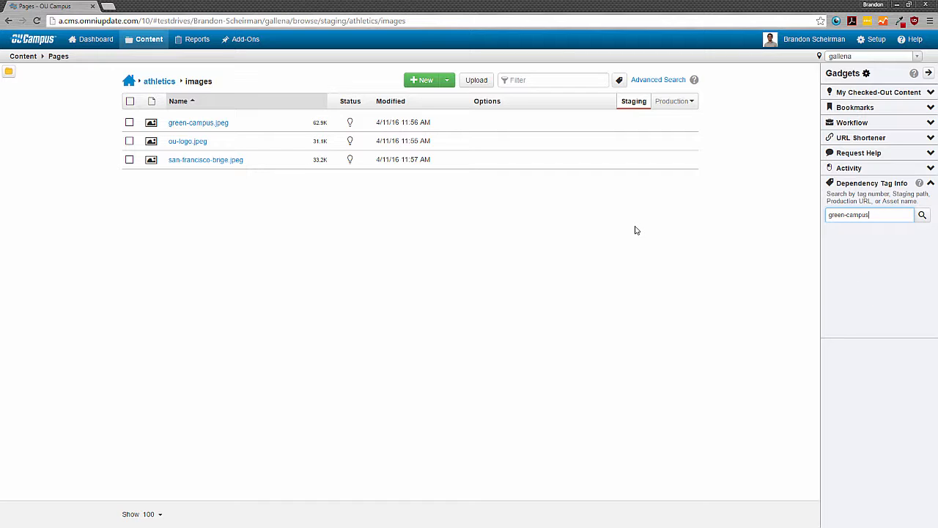
left_click(922, 215)
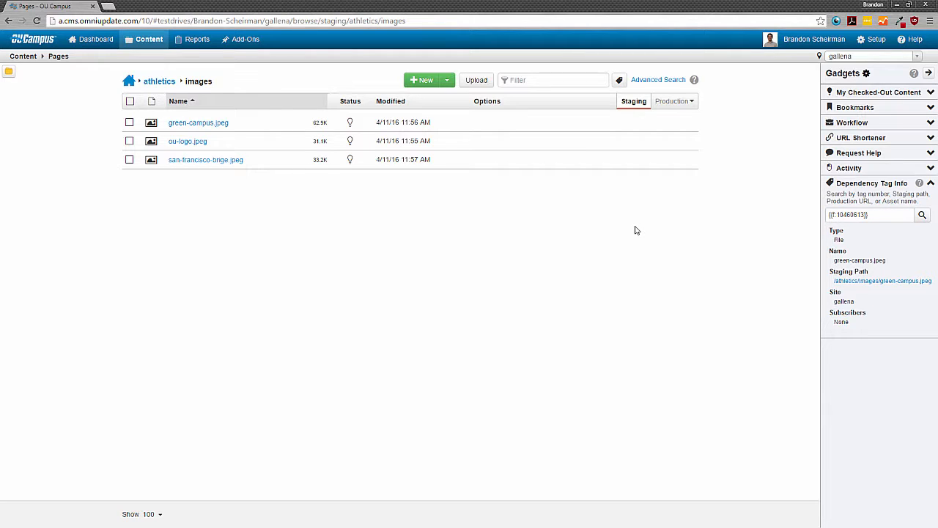